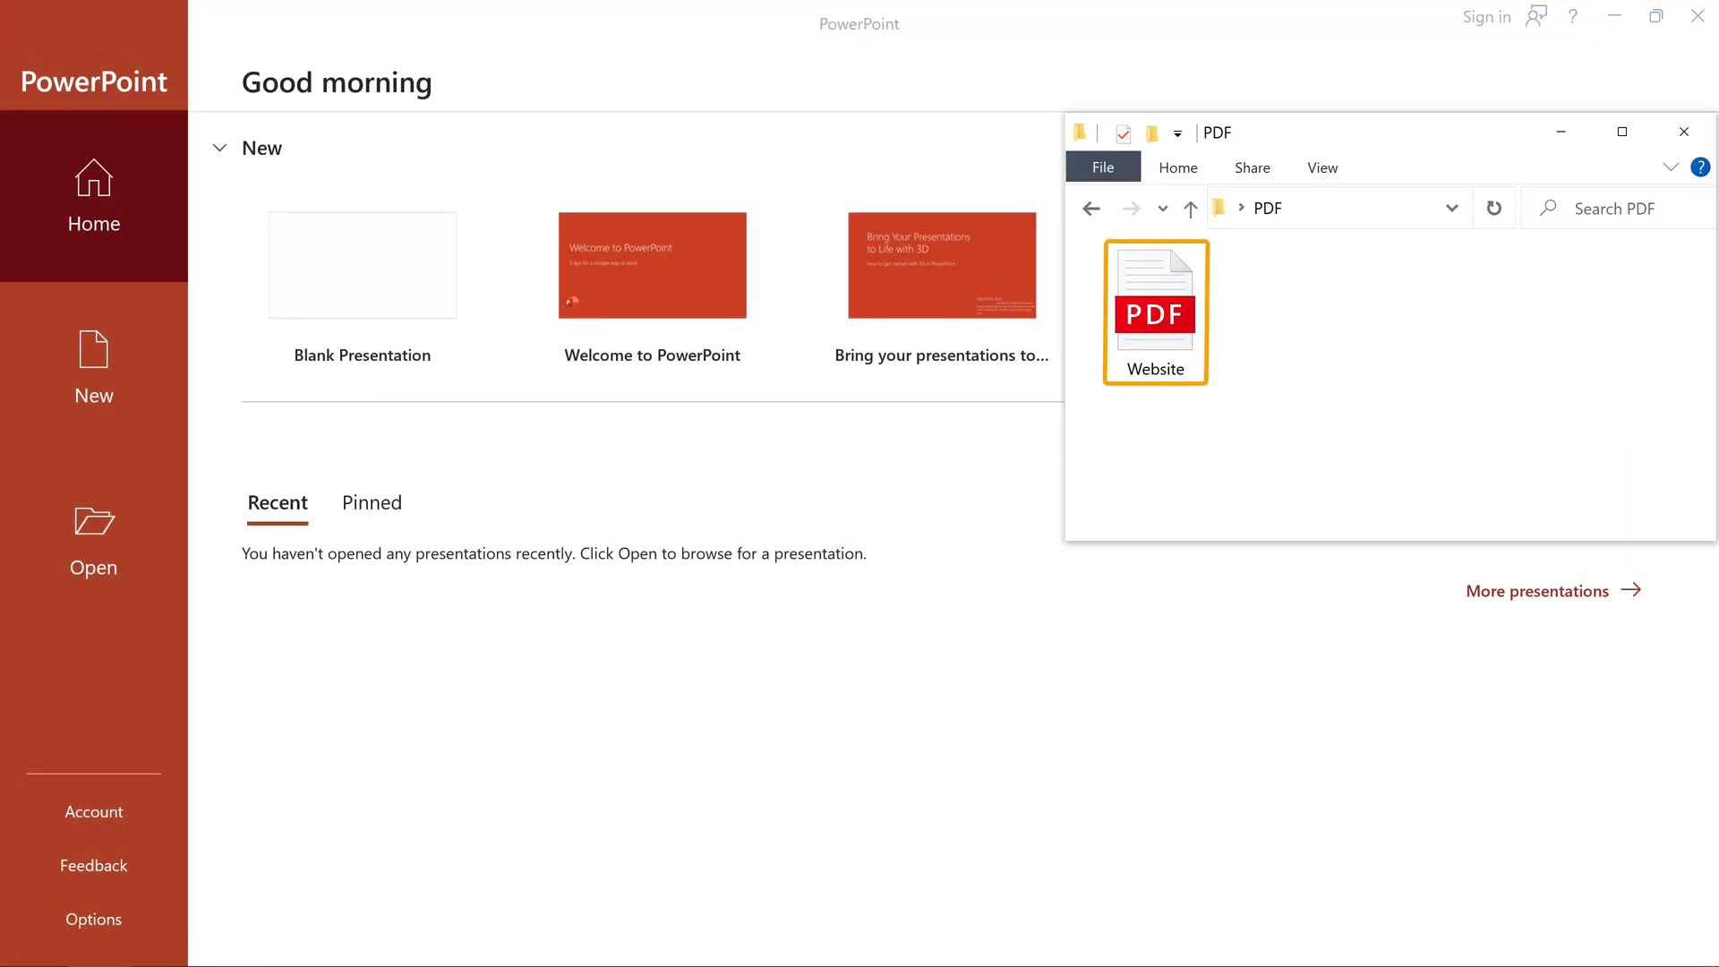
# Find Website.pdf in the PDF folder and open it.
pyautogui.click(1239, 517)
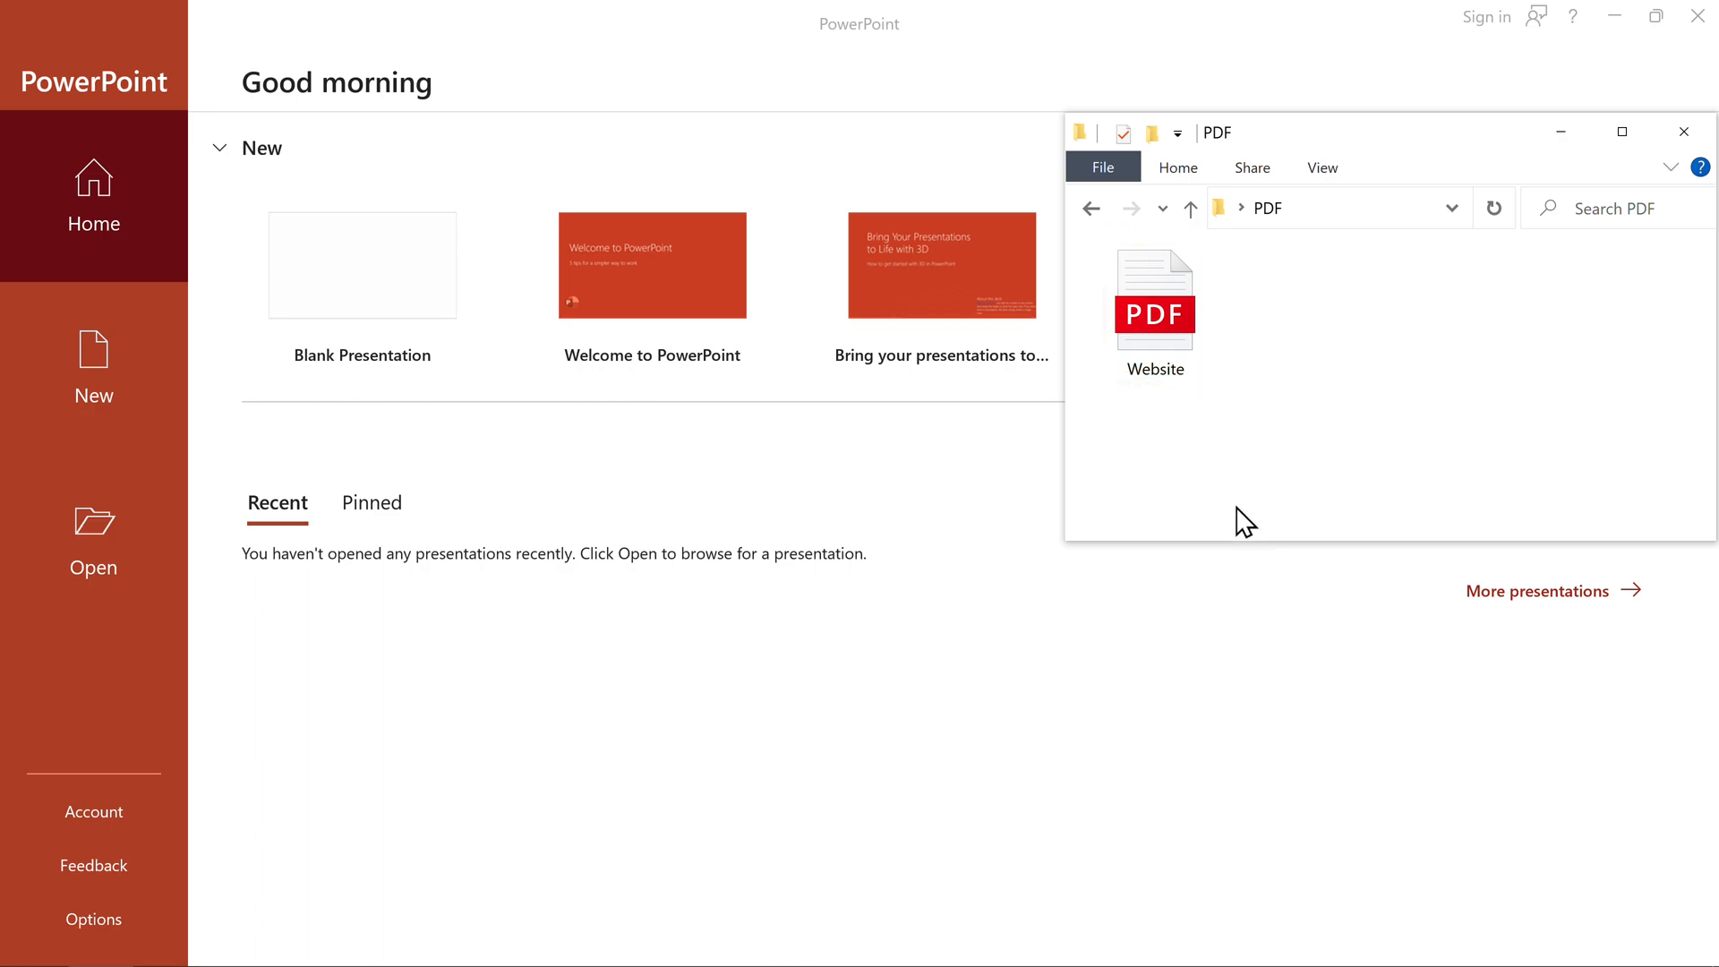
pyautogui.doubleClick(1153, 284)
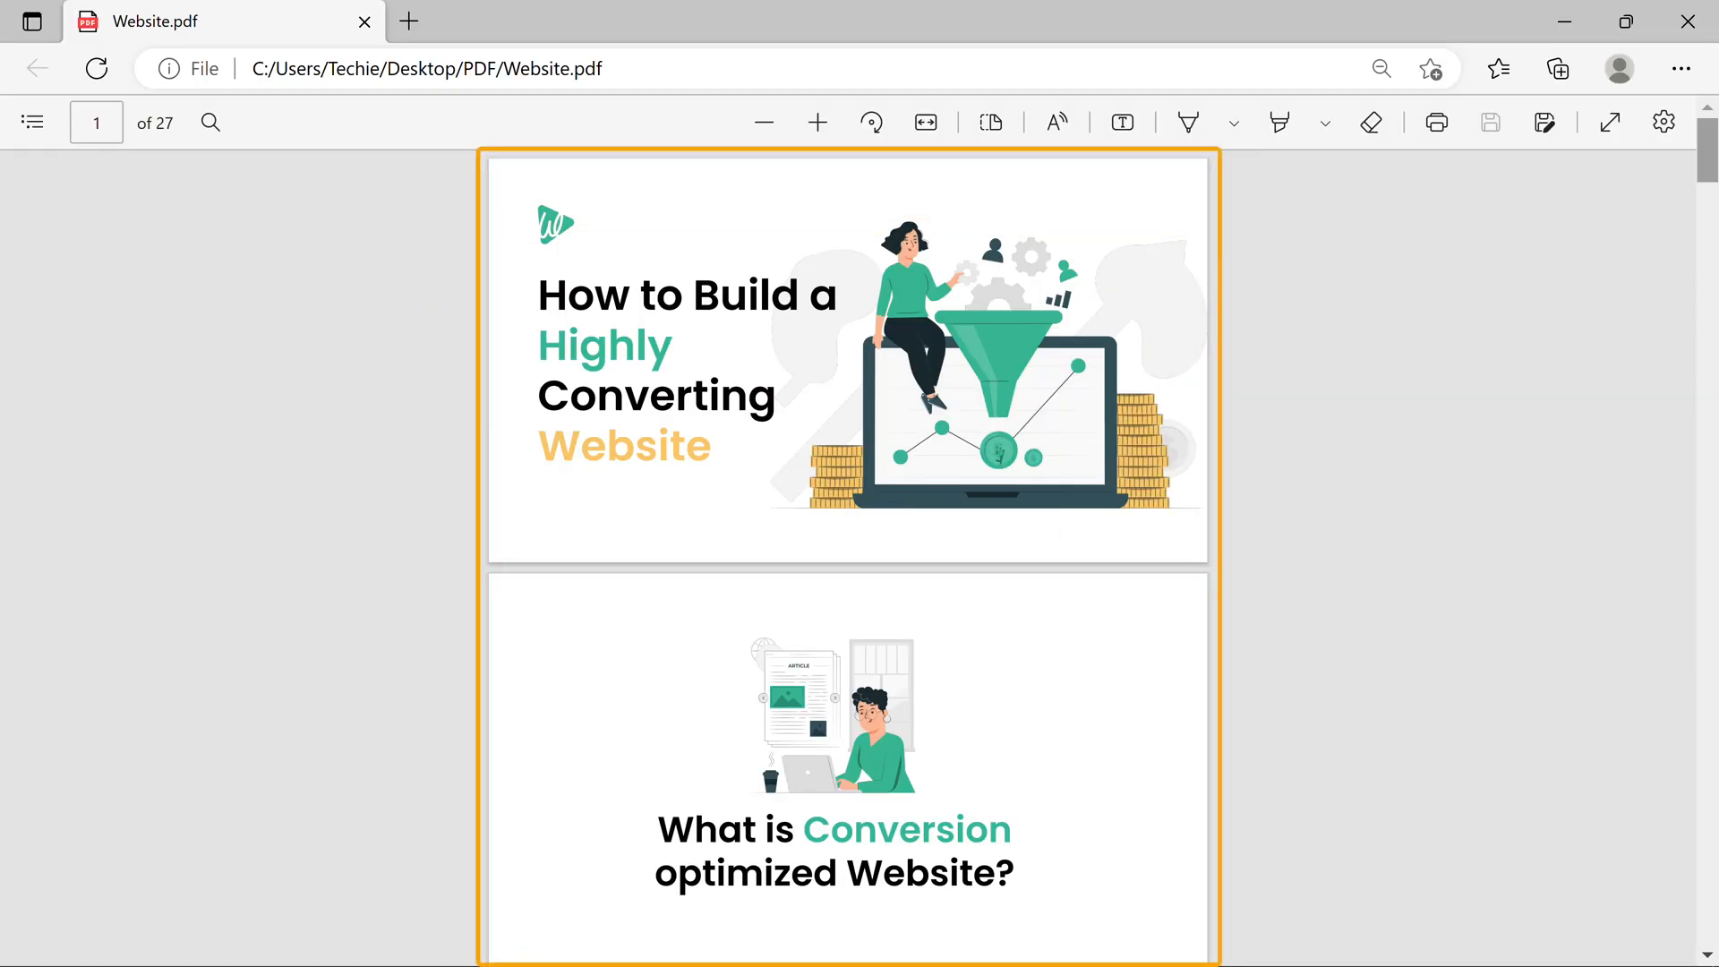
pyautogui.scroll(-3)
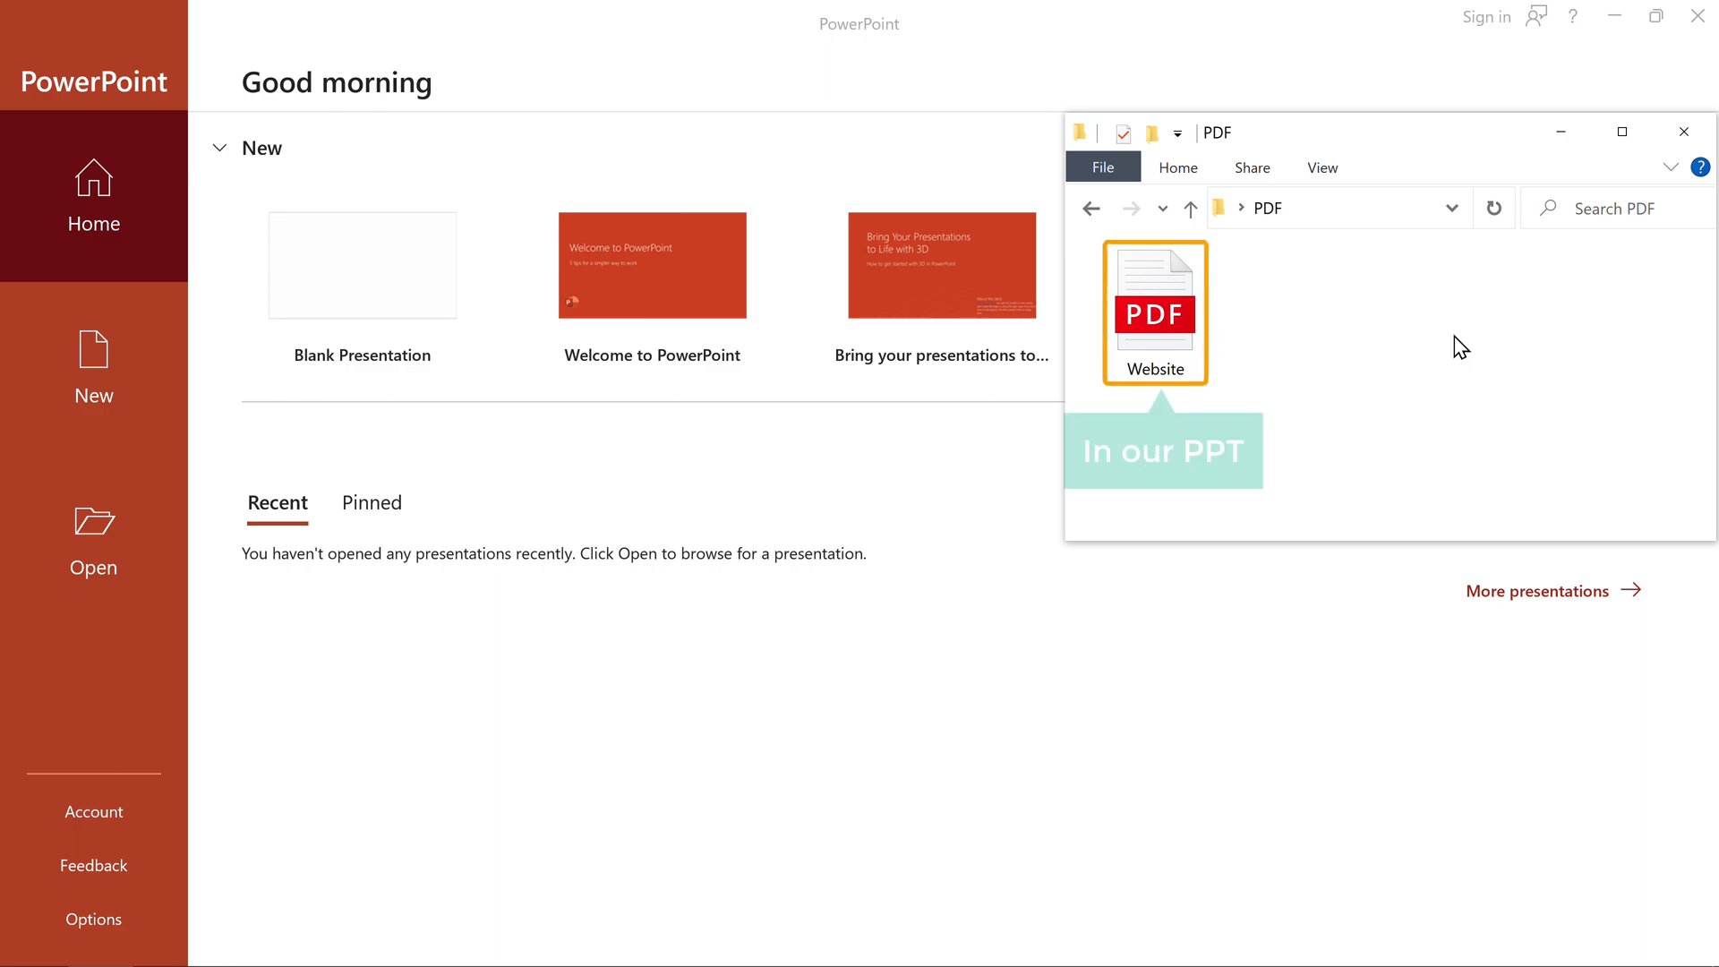
pyautogui.click(1153, 313)
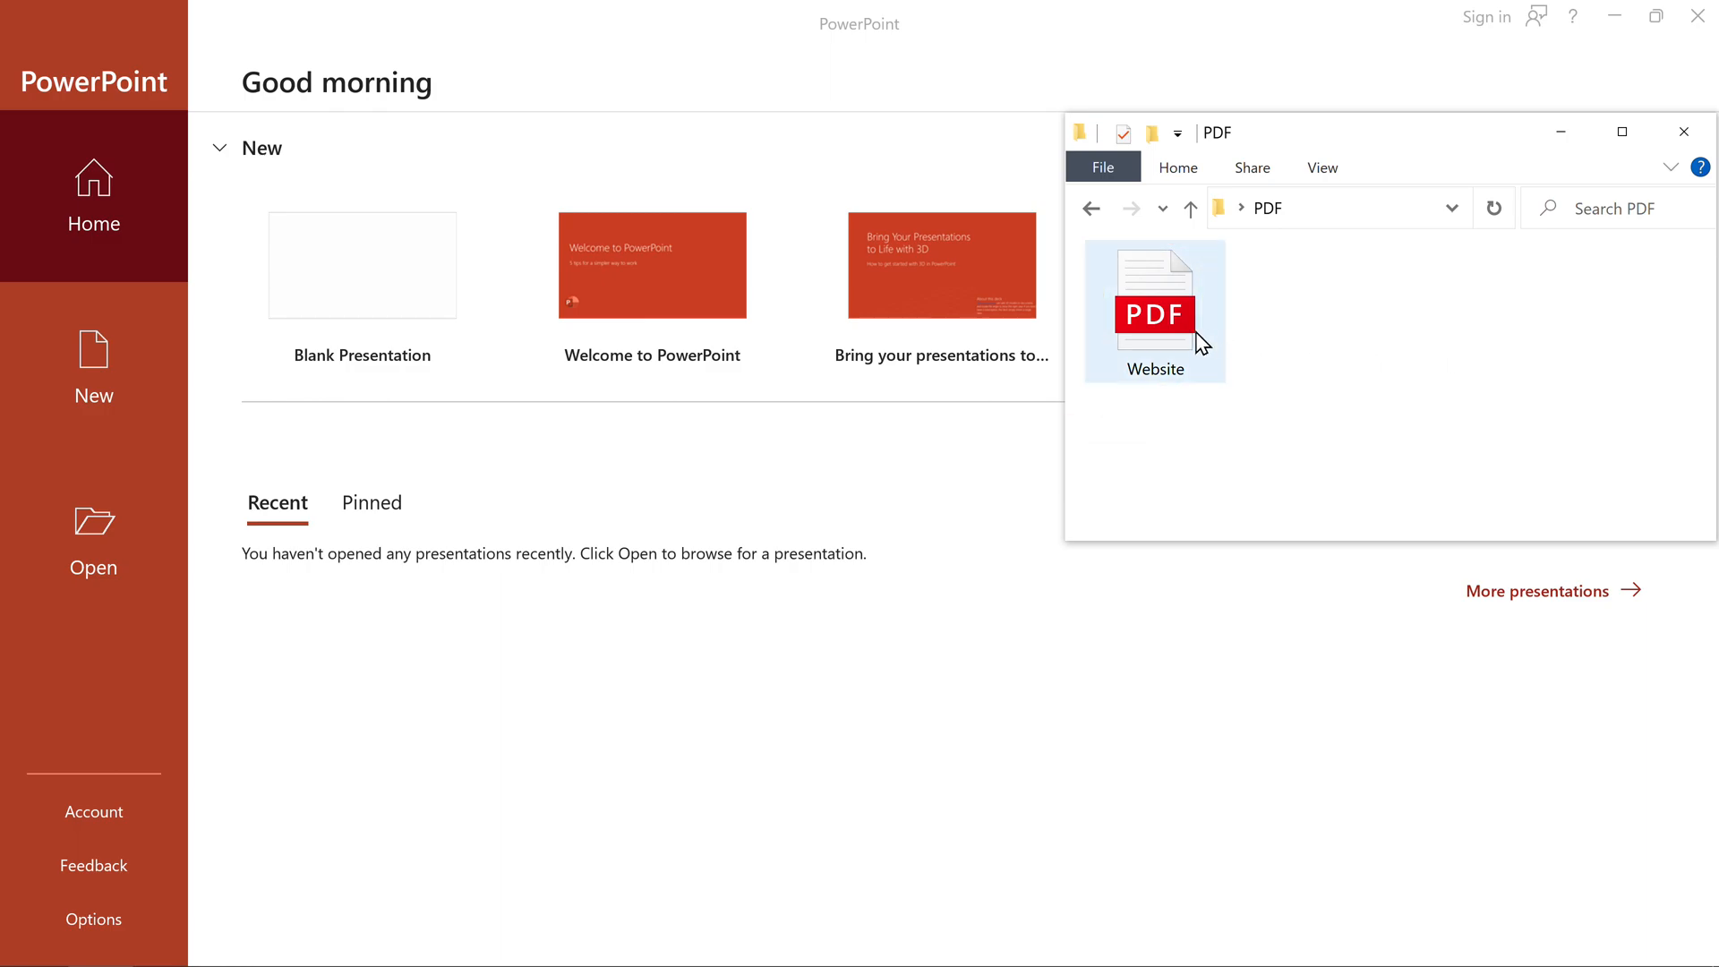
pyautogui.doubleClick(1153, 311)
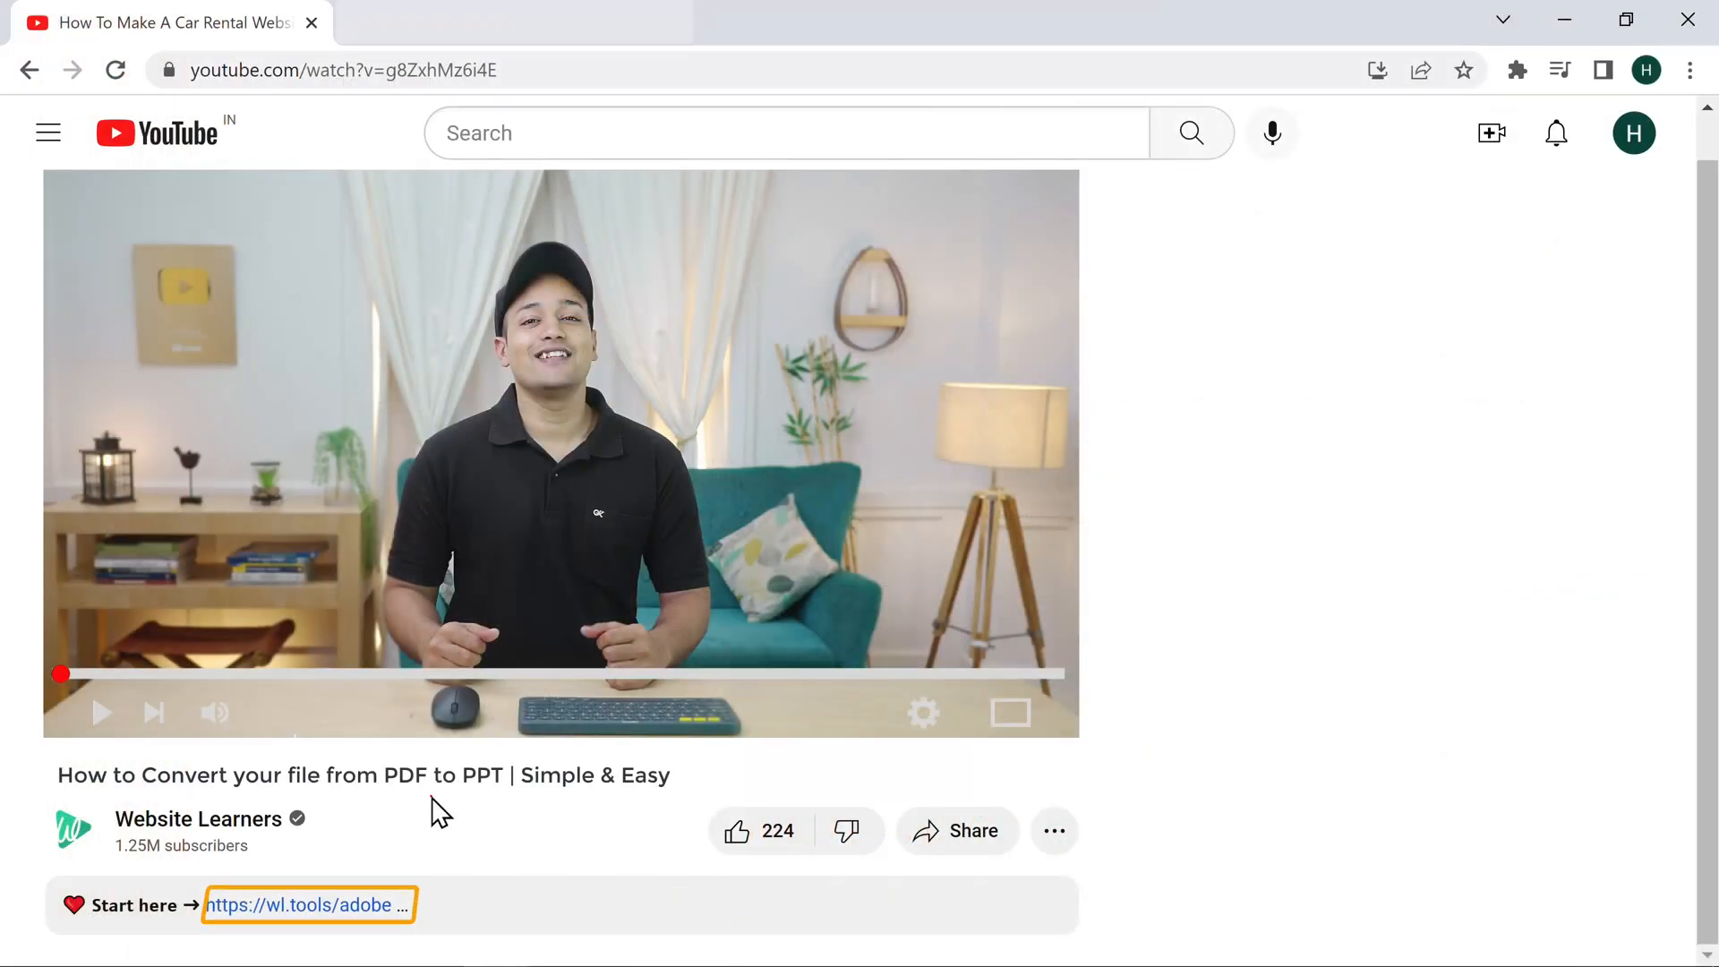
pyautogui.moveTo(315, 921)
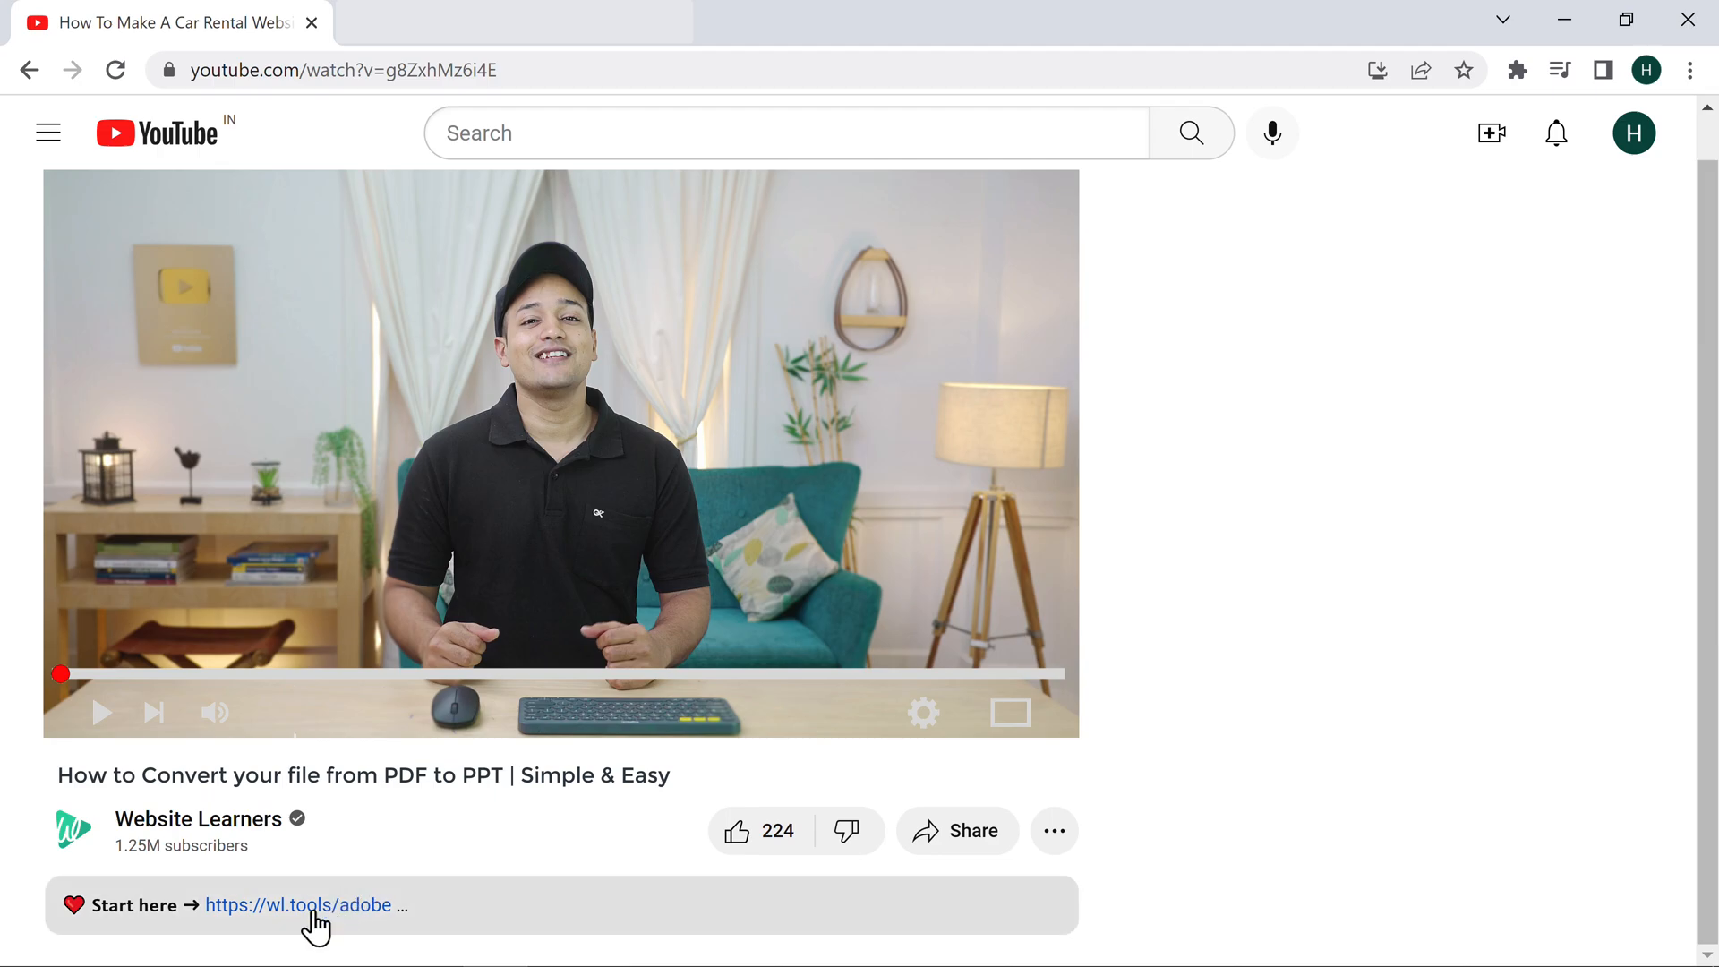
# Follow the wl.tools/adobe 'Start here' link in the video description.
pyautogui.click(298, 904)
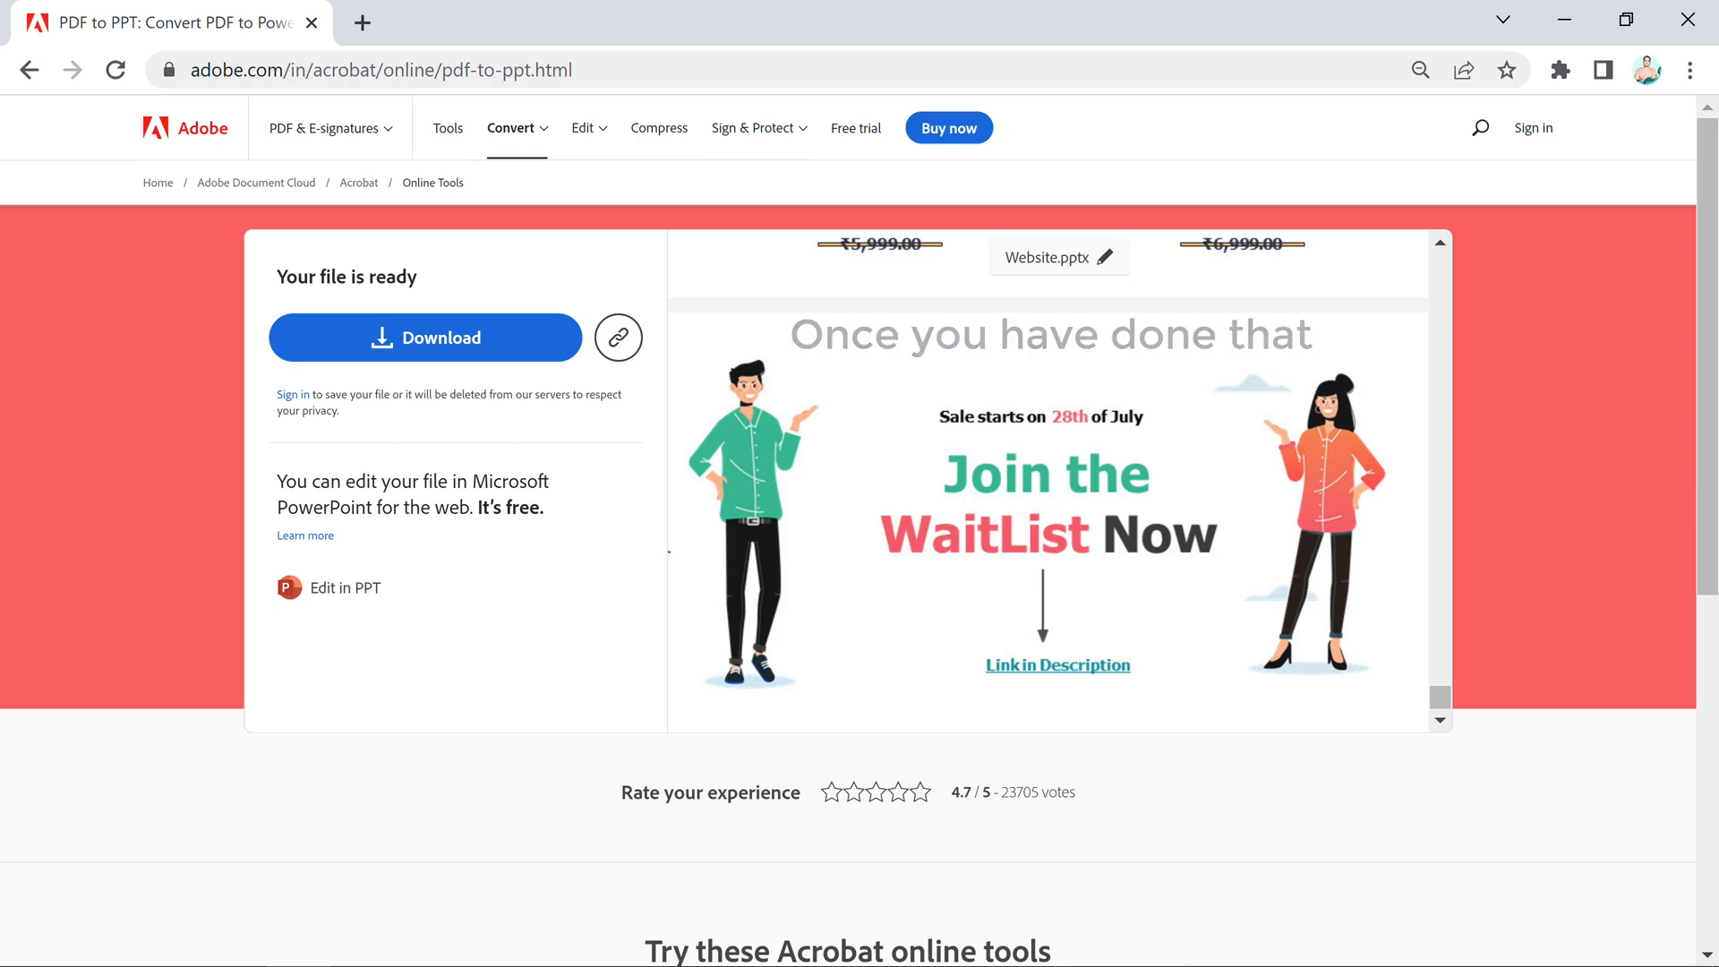
pyautogui.moveTo(425, 337)
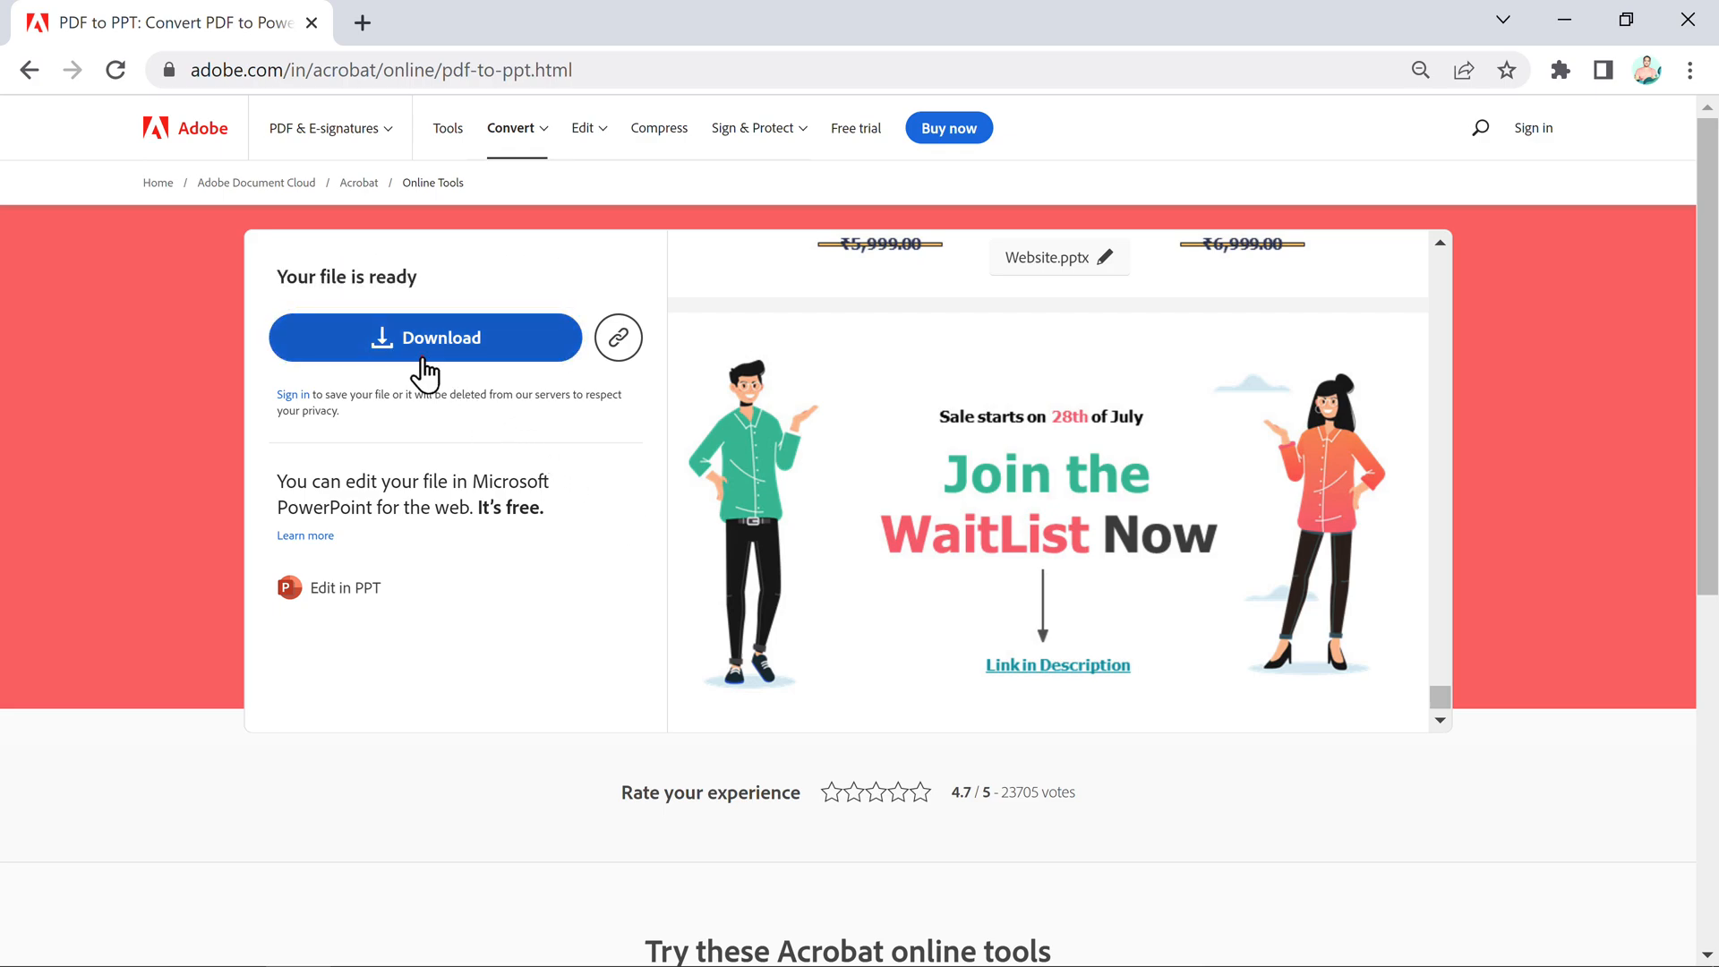
# Download the converted Website.pptx and open Website (1).pptx from the download bar.
pyautogui.click(425, 338)
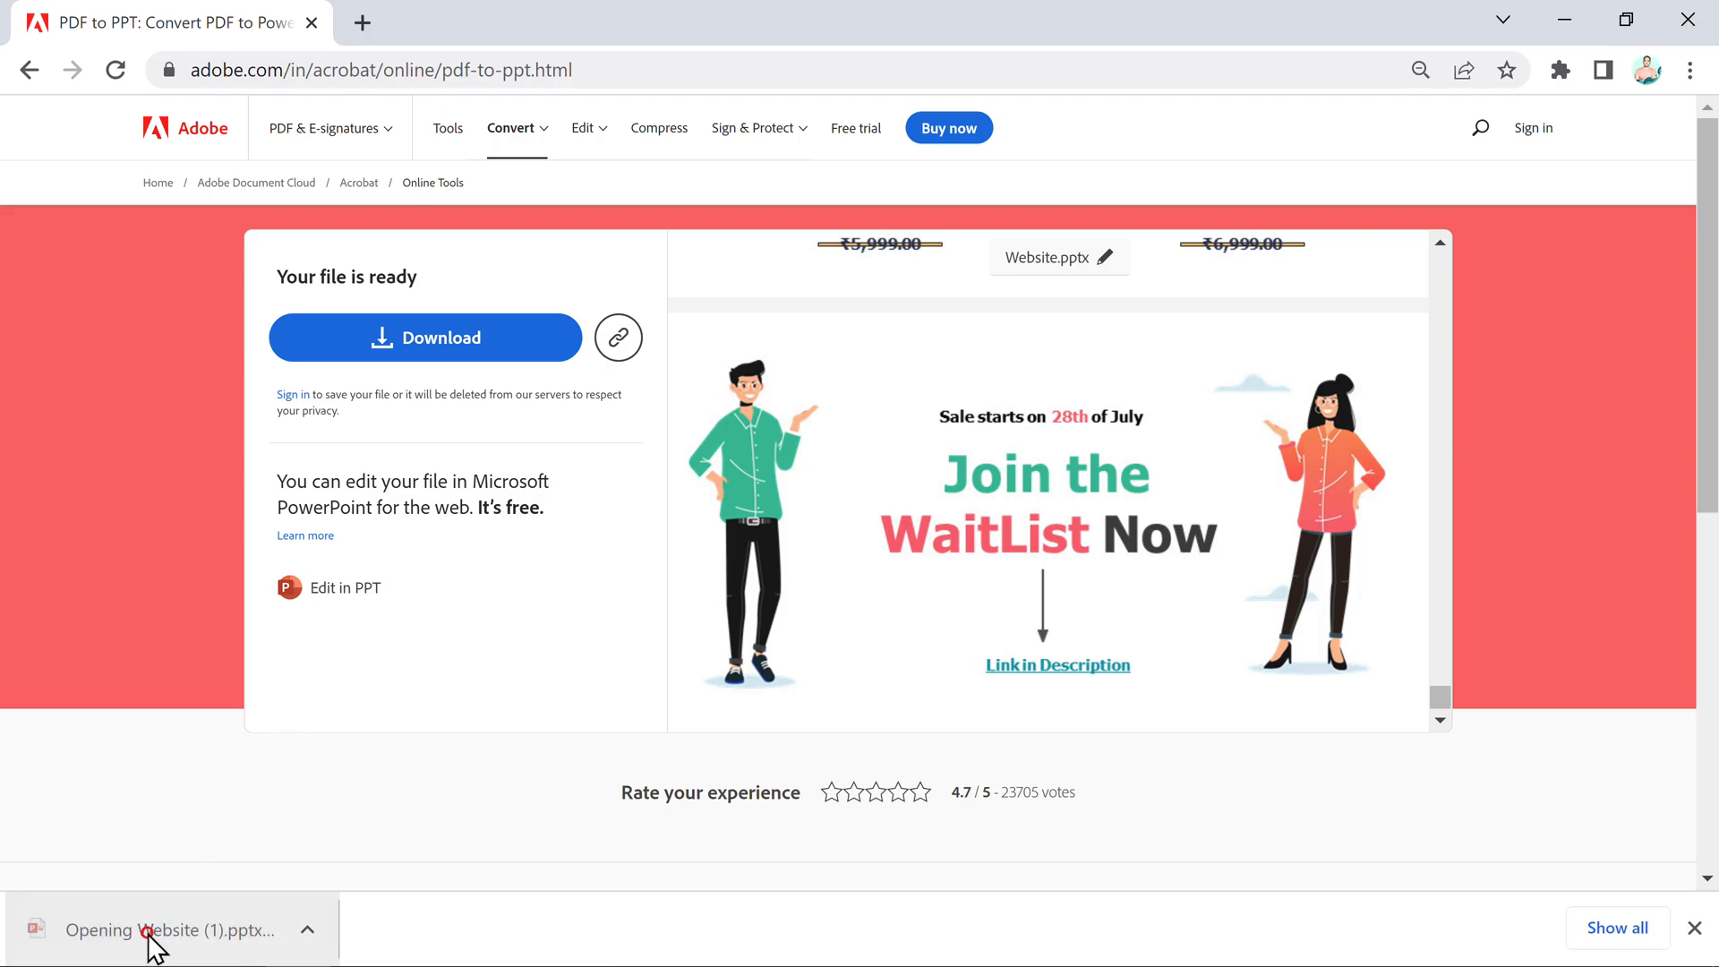
pyautogui.click(165, 930)
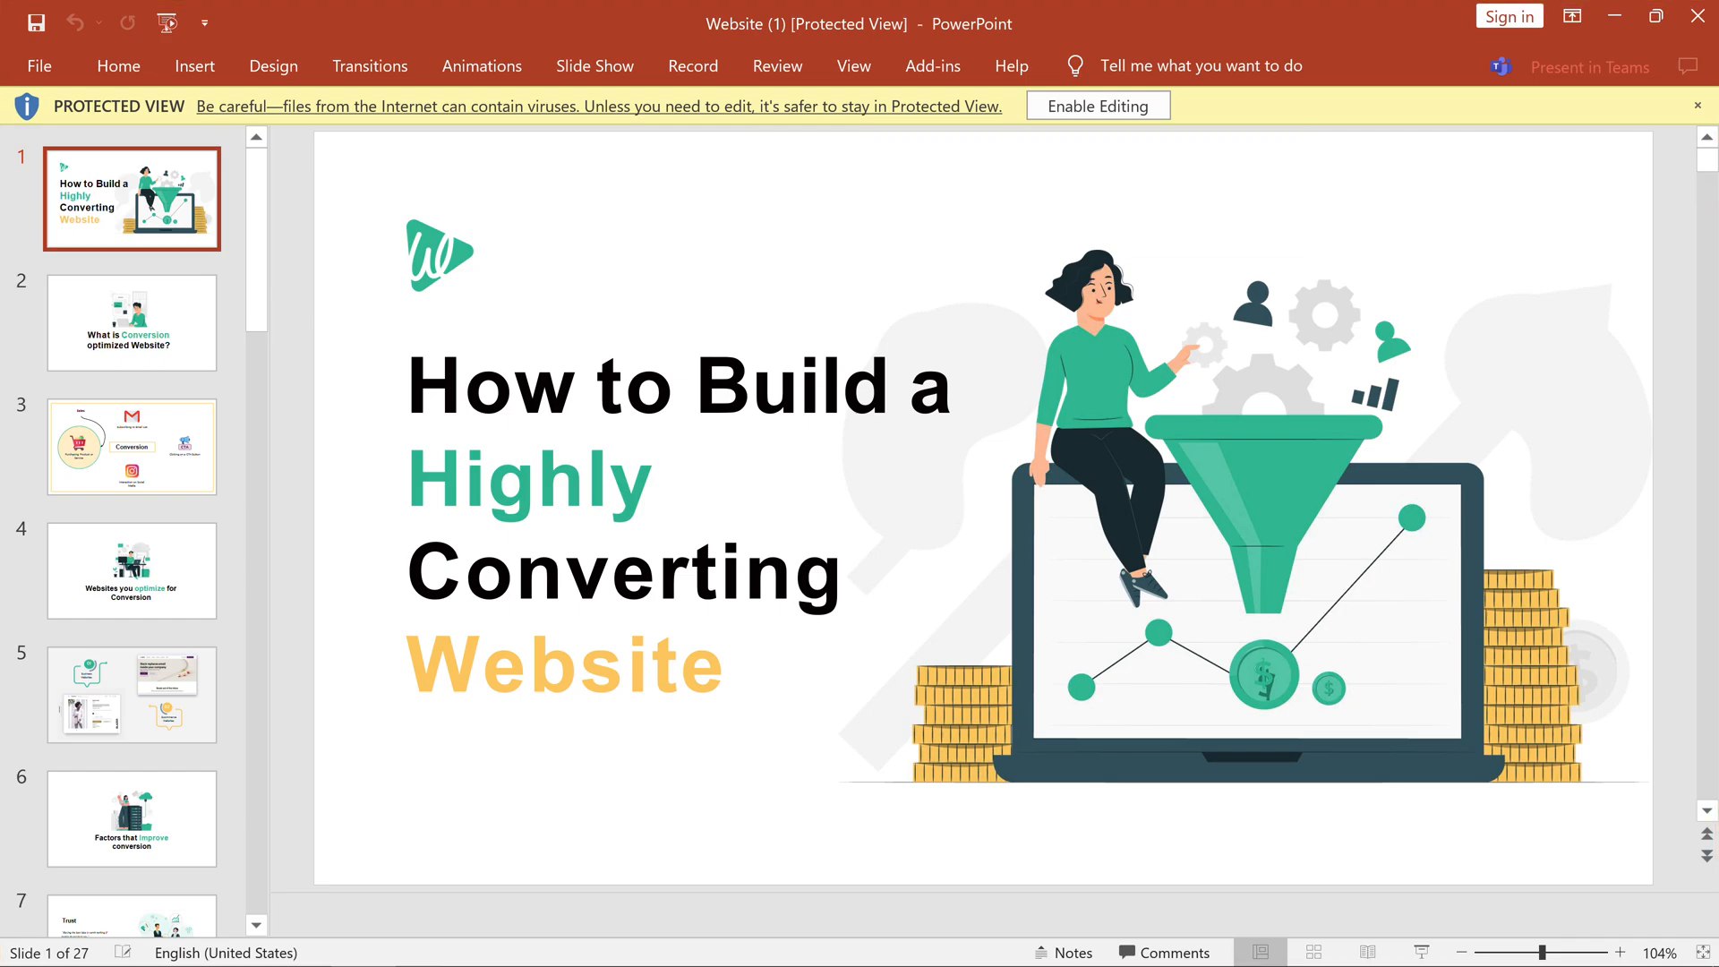
pyautogui.click(132, 570)
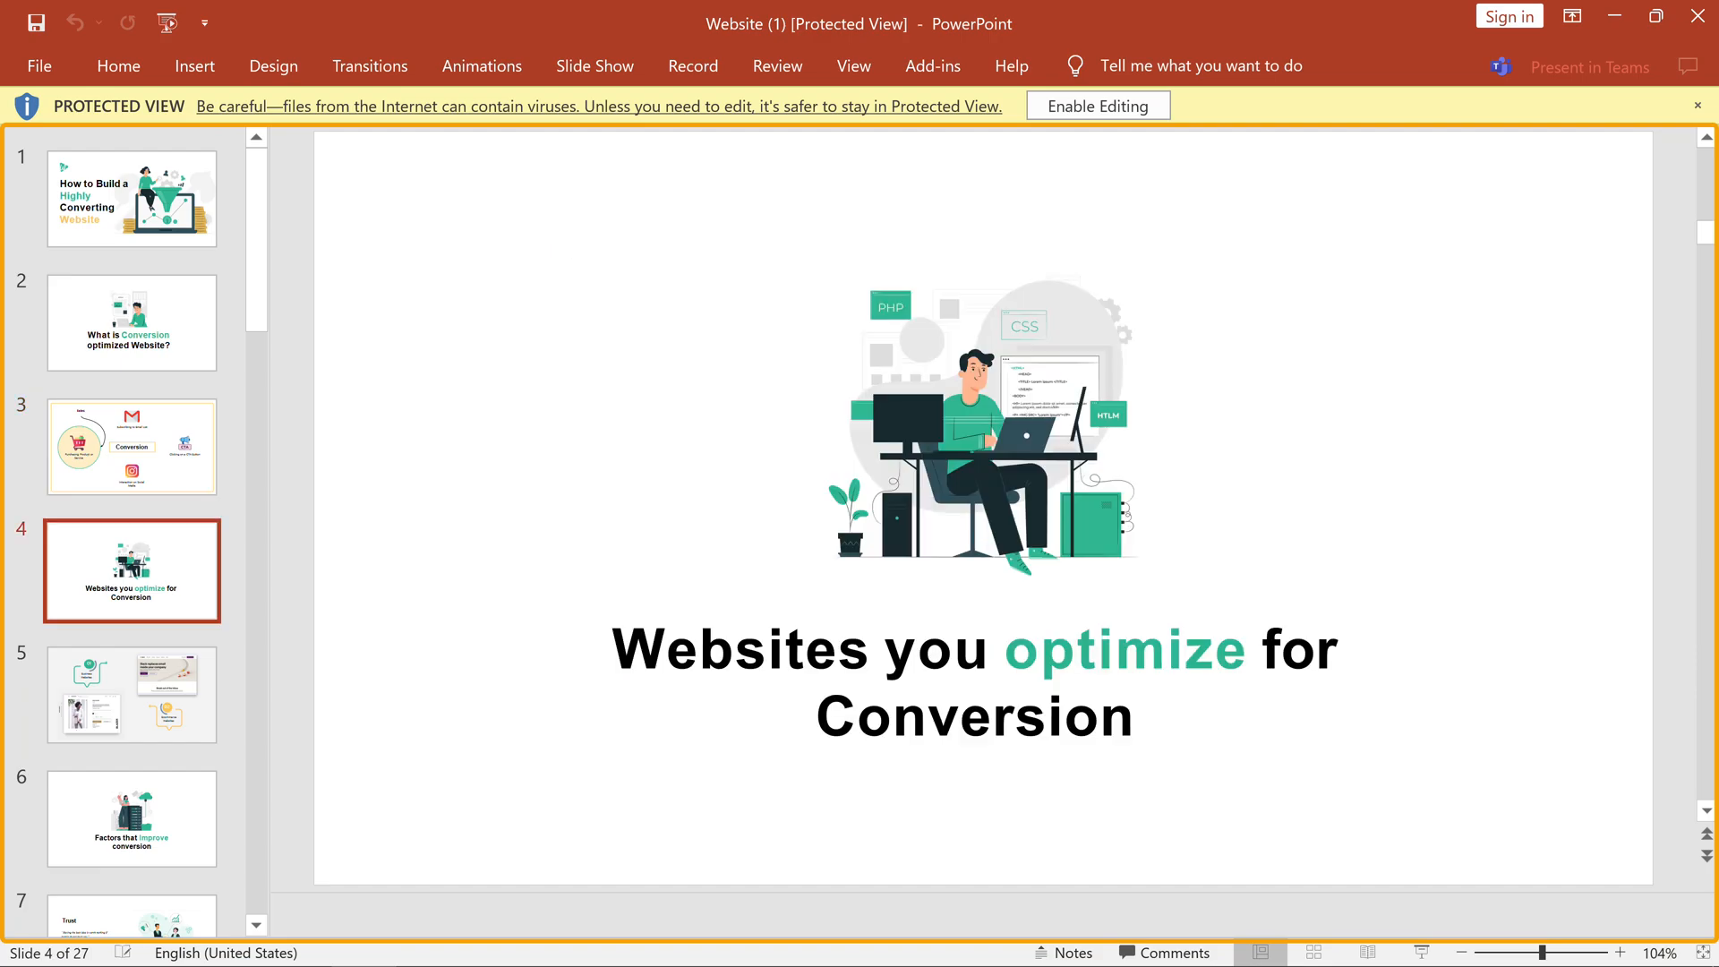
pyautogui.click(131, 197)
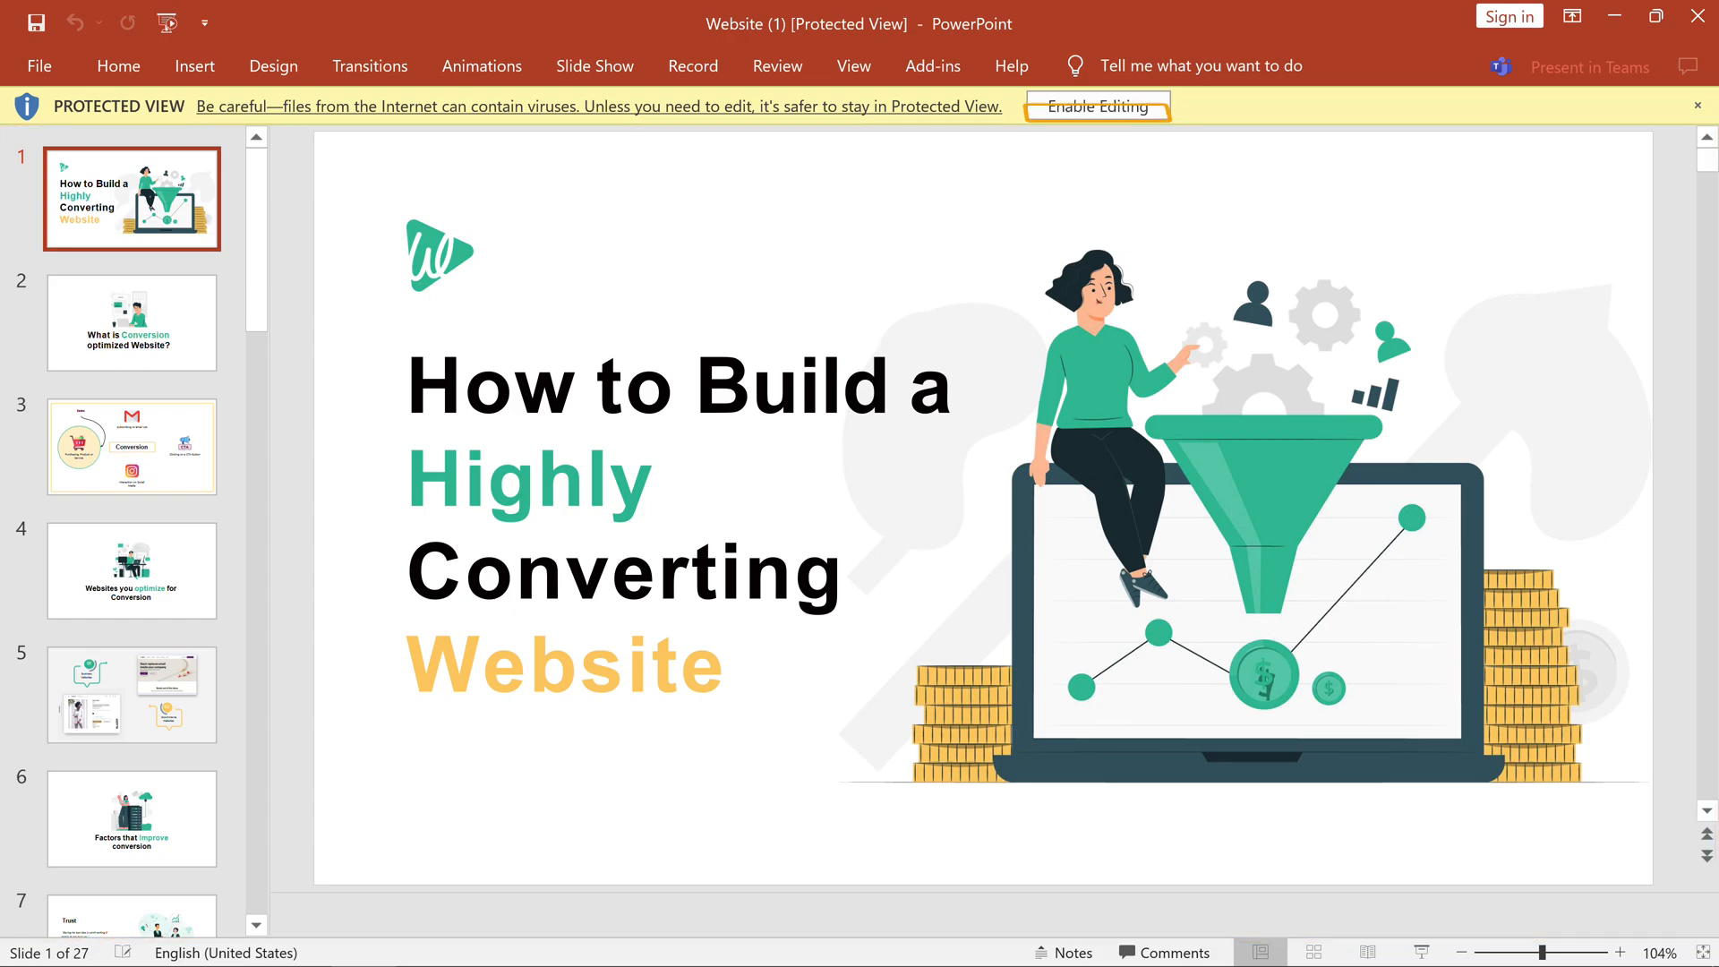
pyautogui.moveTo(1029, 304)
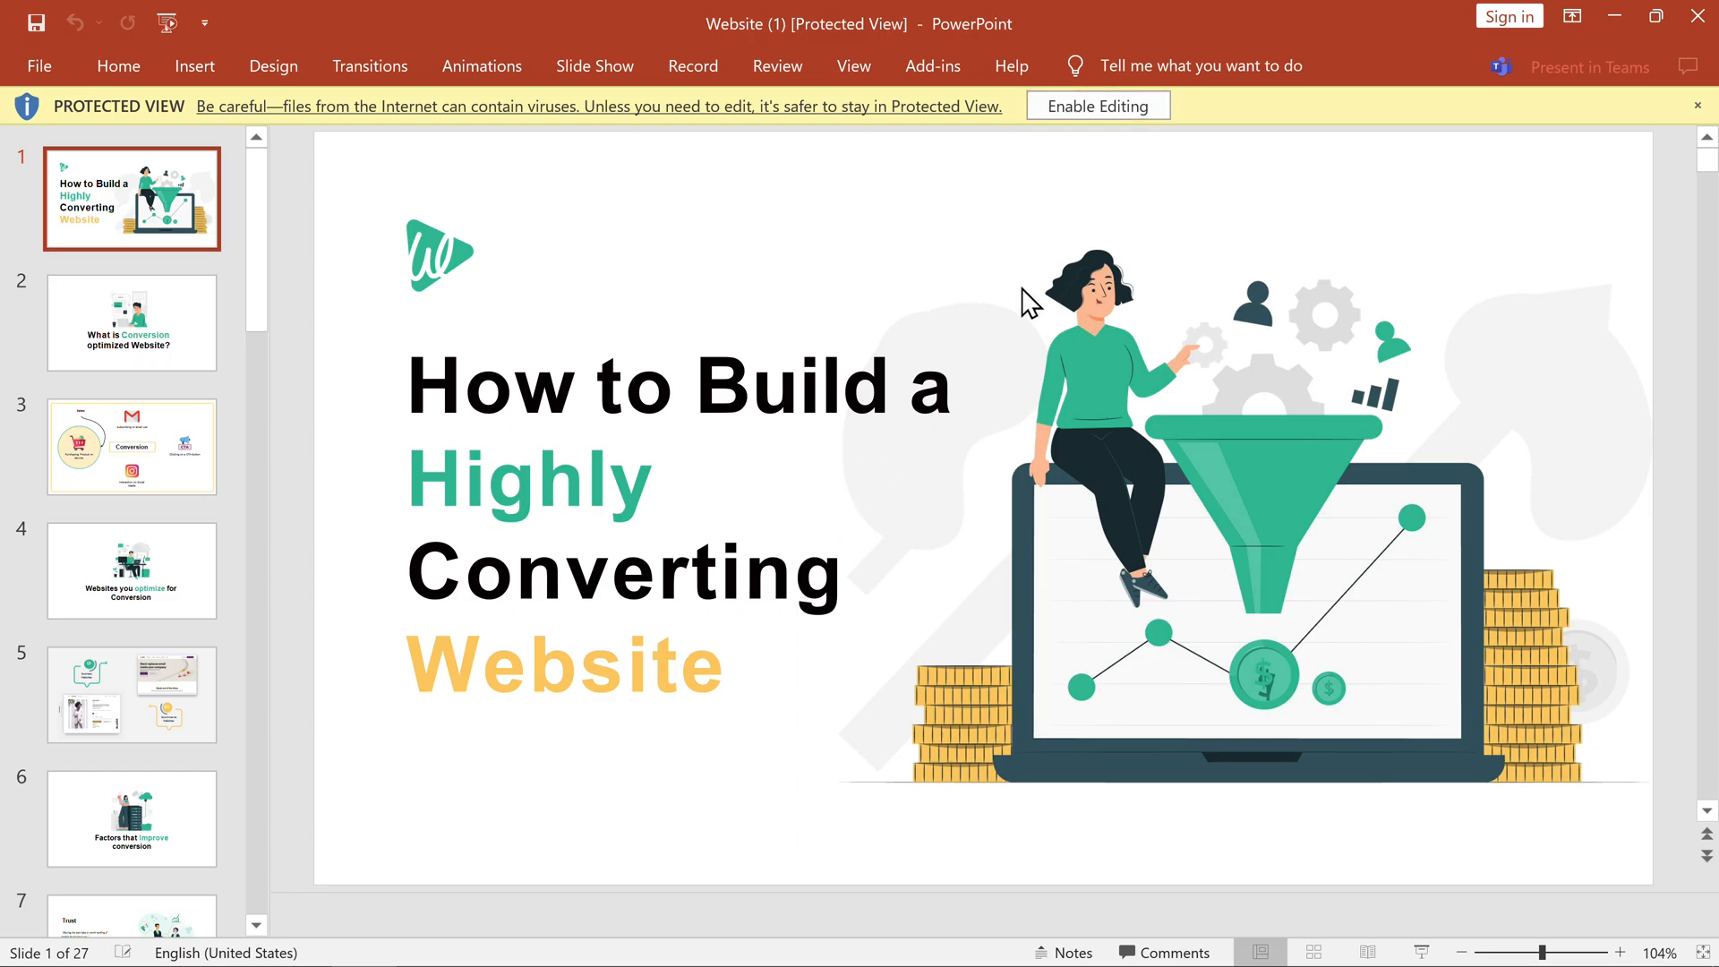
# Enable editing and activate the 'How to Build a Highly Converting Website' title box on slide 1.
pyautogui.click(1095, 105)
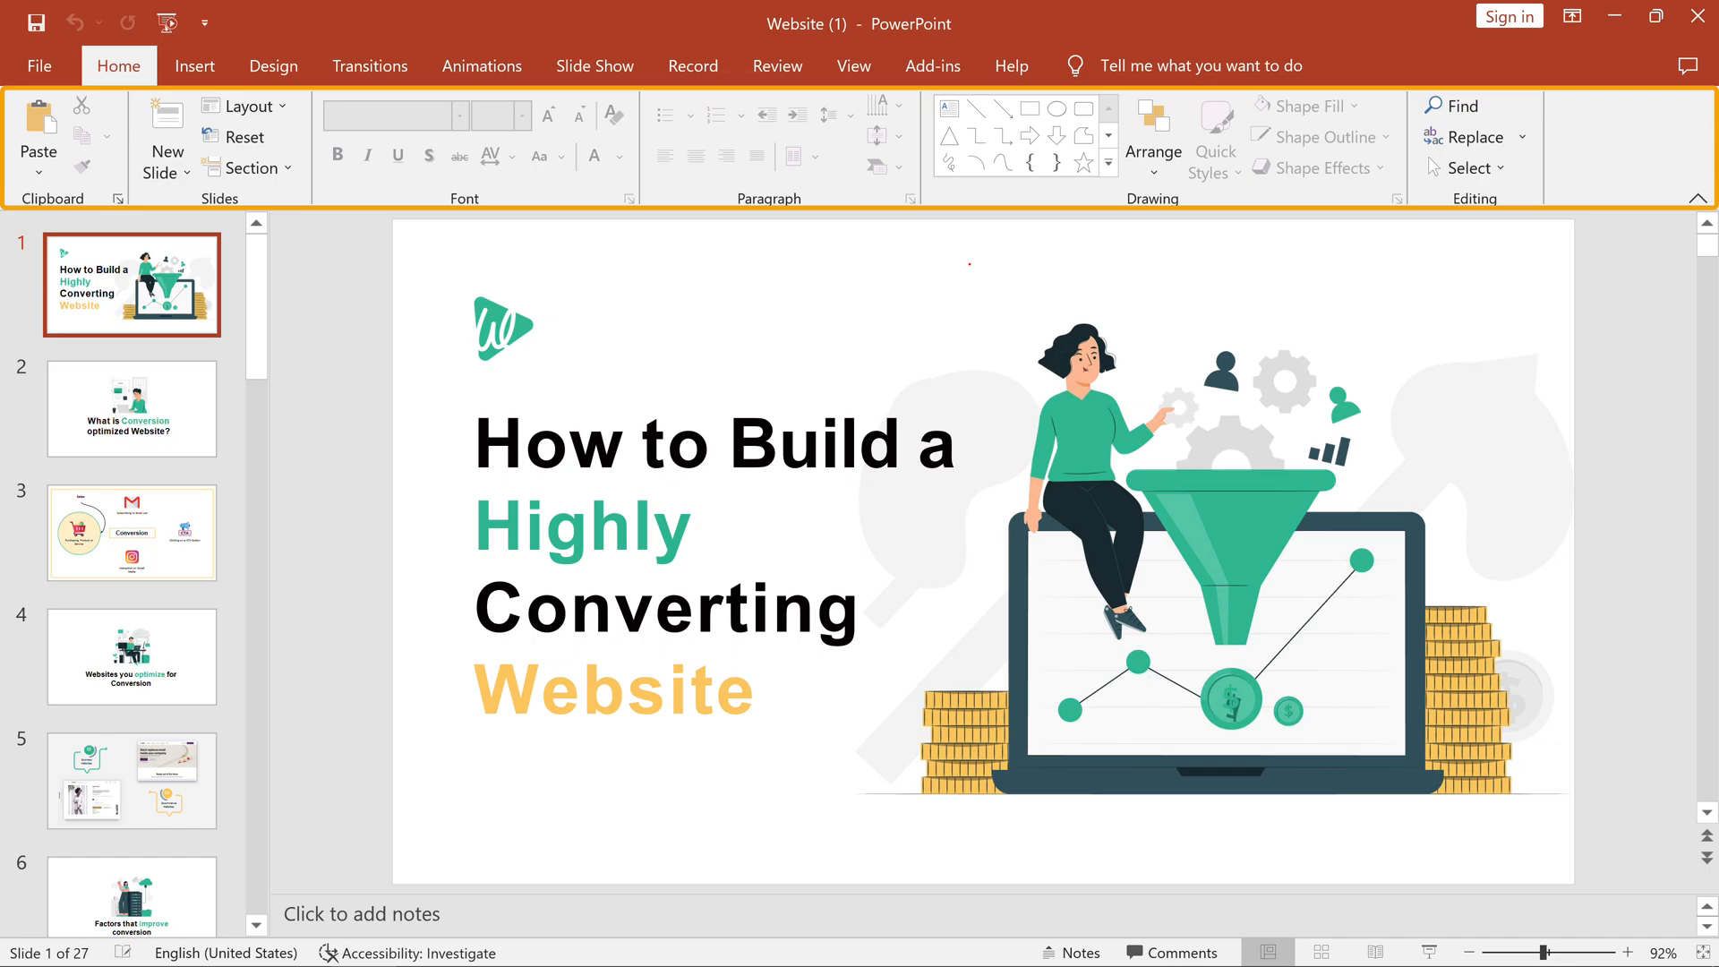
pyautogui.click(712, 547)
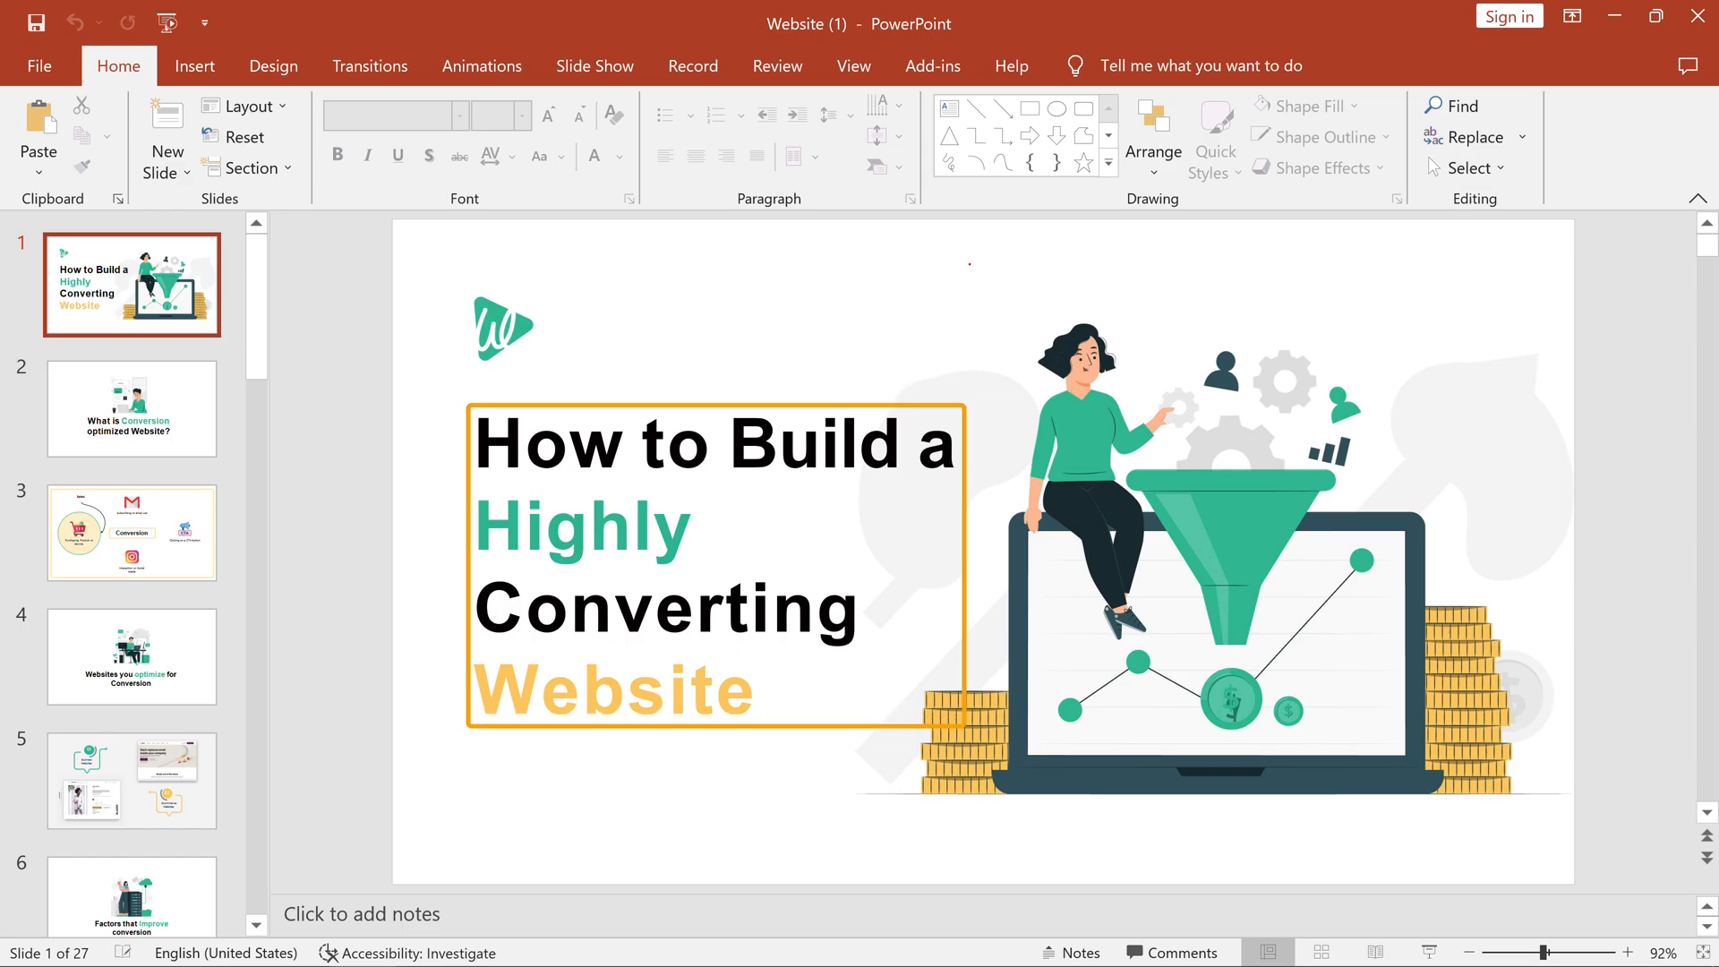
pyautogui.click(712, 548)
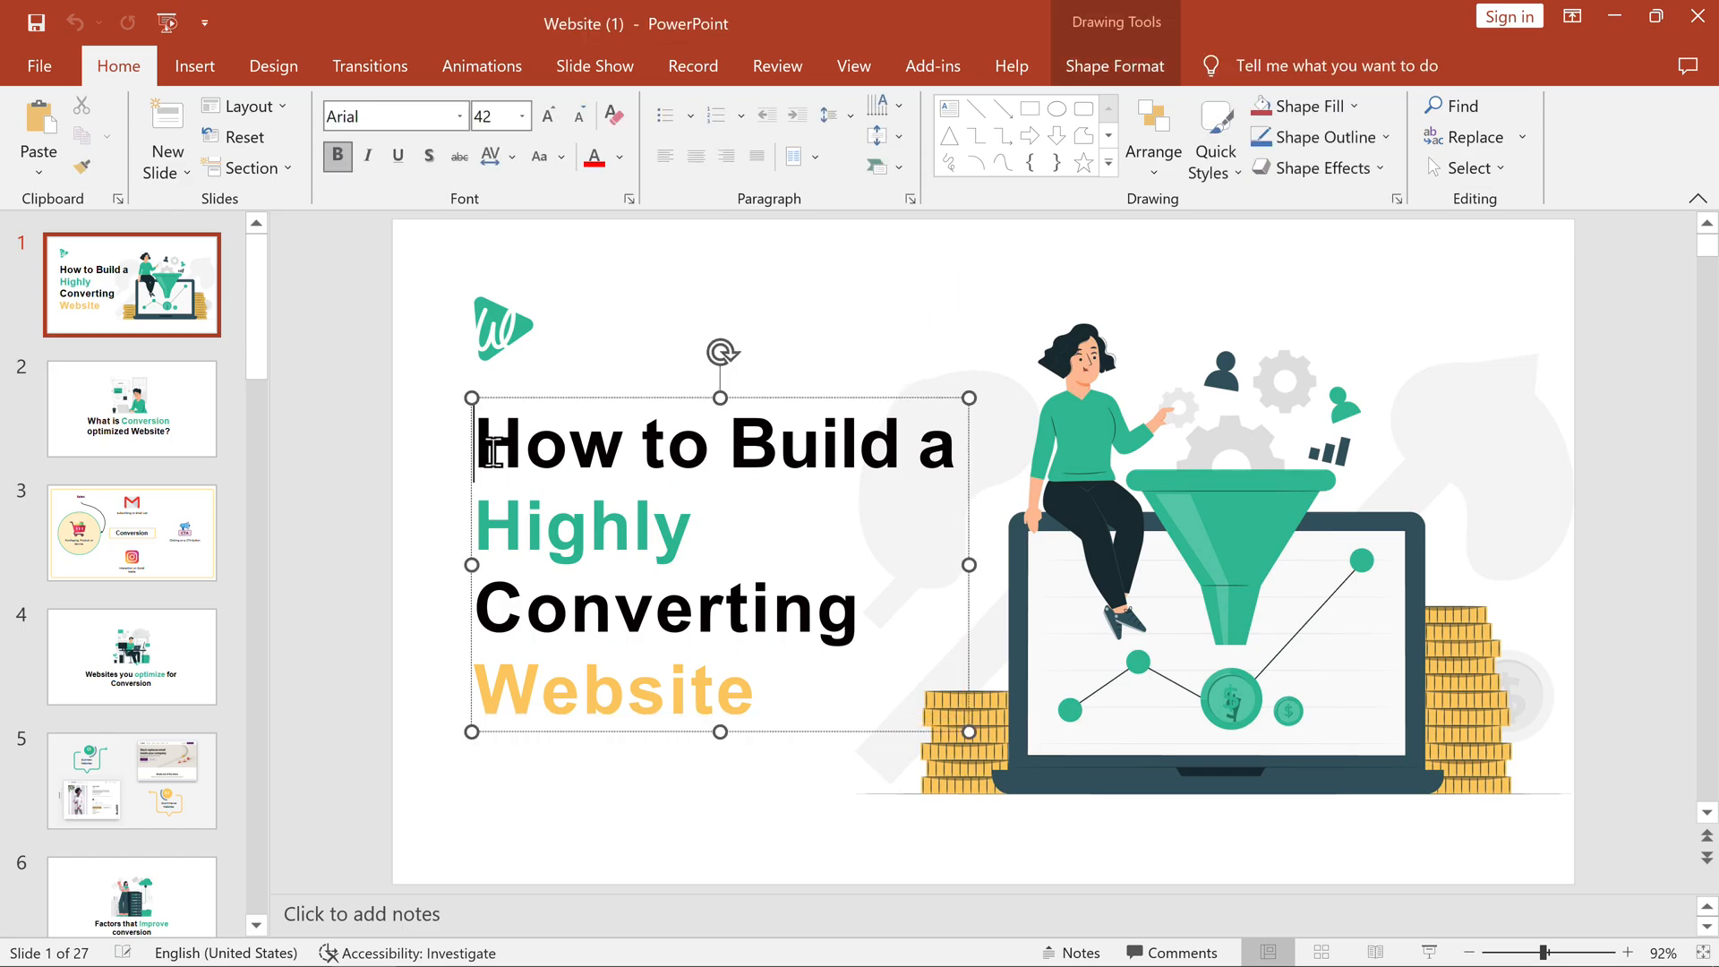